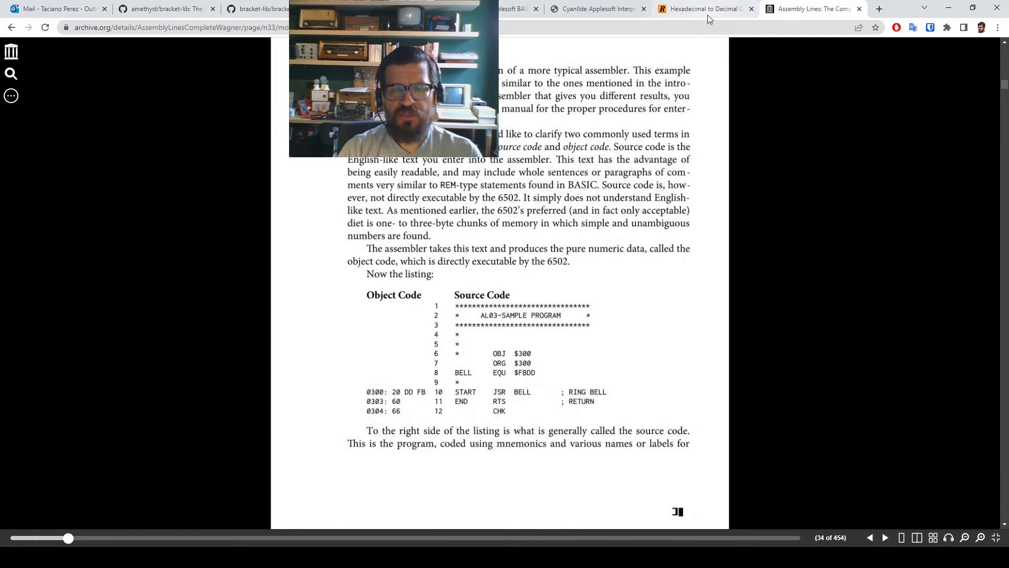
# Step: Convert hex FBDD in RapidTables, getting 64477 (signed -1059), then return to the BASIC editor
pyautogui.click(701, 8)
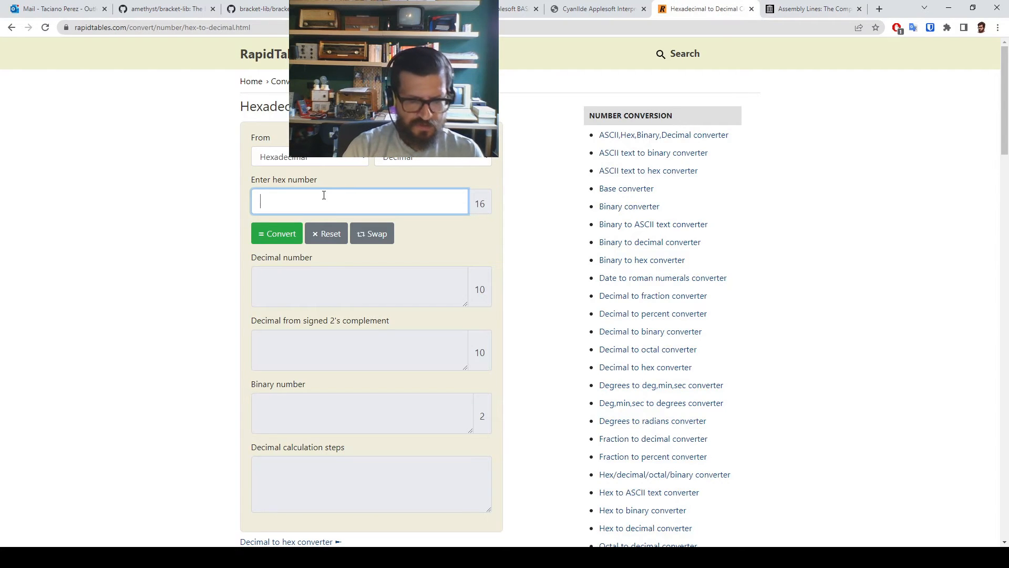
pyautogui.write('FBDd')
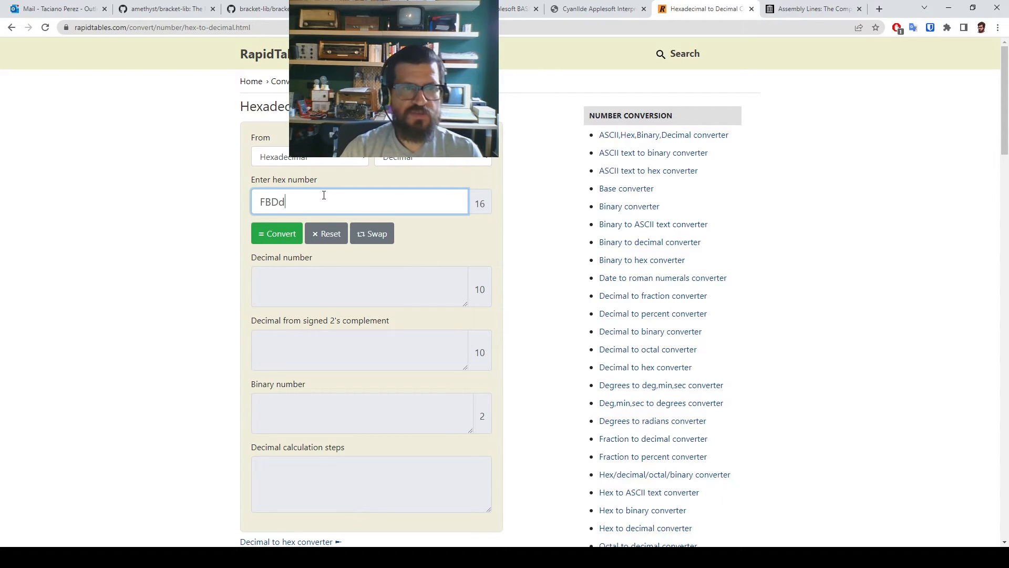
pyautogui.click(276, 233)
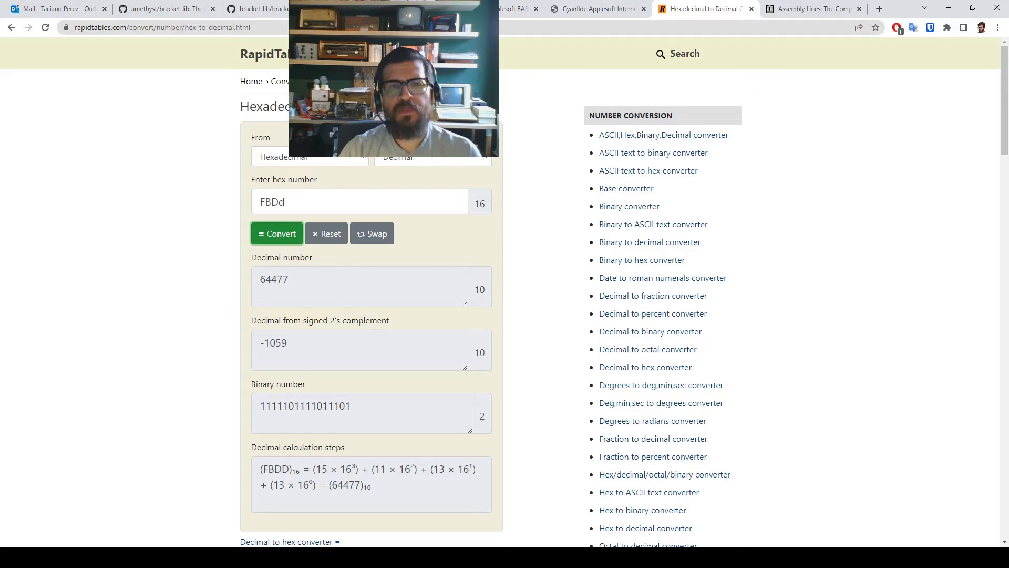
pyautogui.click(595, 8)
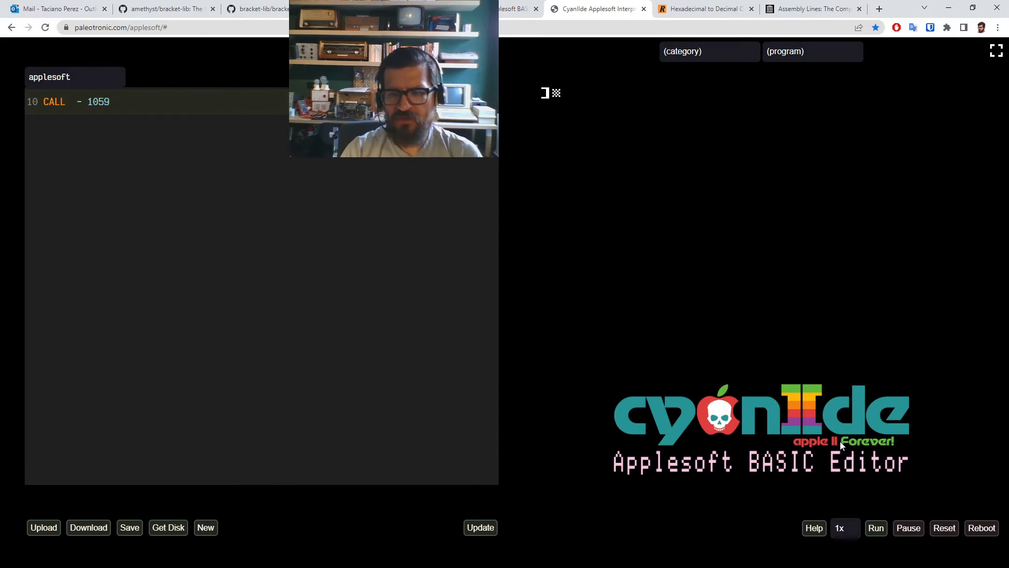
# Step: Run the one-line program 10 CALL -1059 in the emulator
pyautogui.click(875, 528)
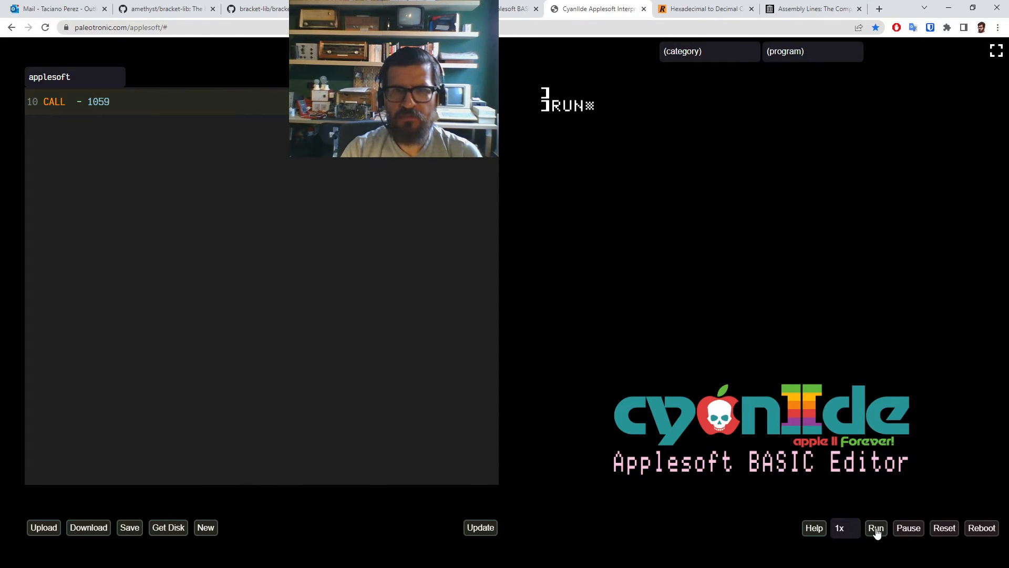
pyautogui.click(875, 527)
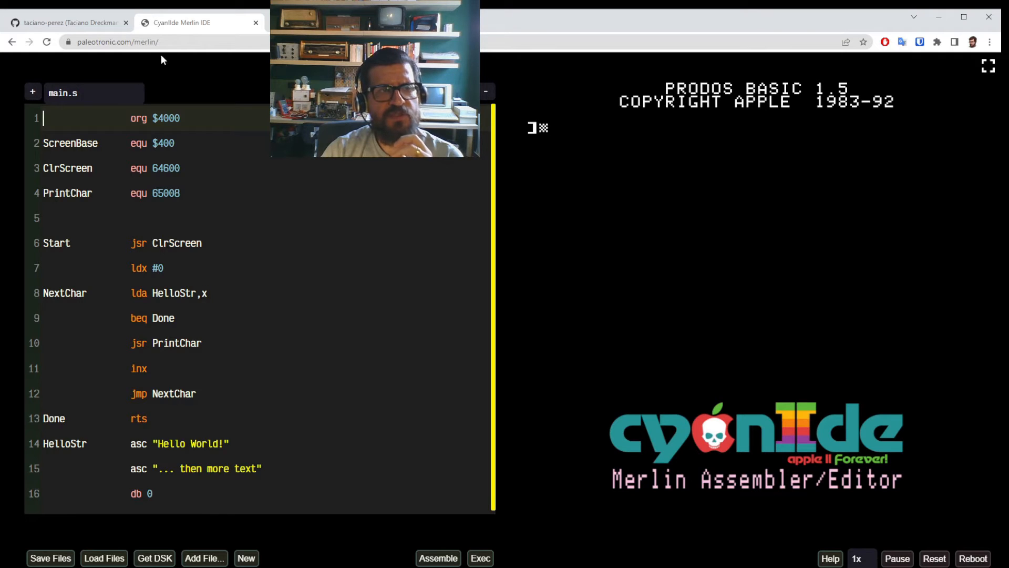
pyautogui.moveTo(226, 67)
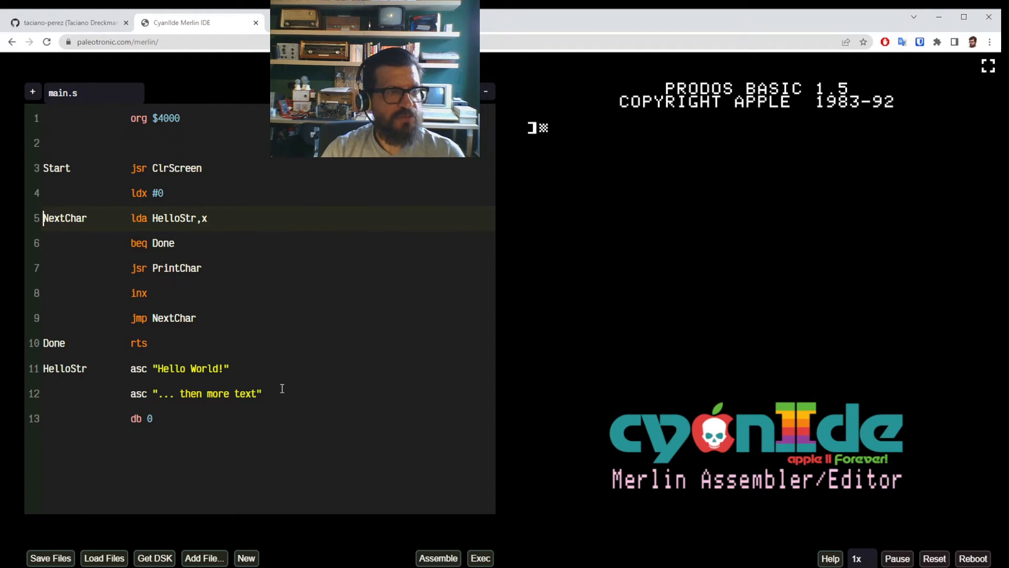
# Step: Delete the print loop body and HelloStr string data, then select the $4000 origin
pyautogui.moveTo(135, 243); pyautogui.dragTo(193, 317)
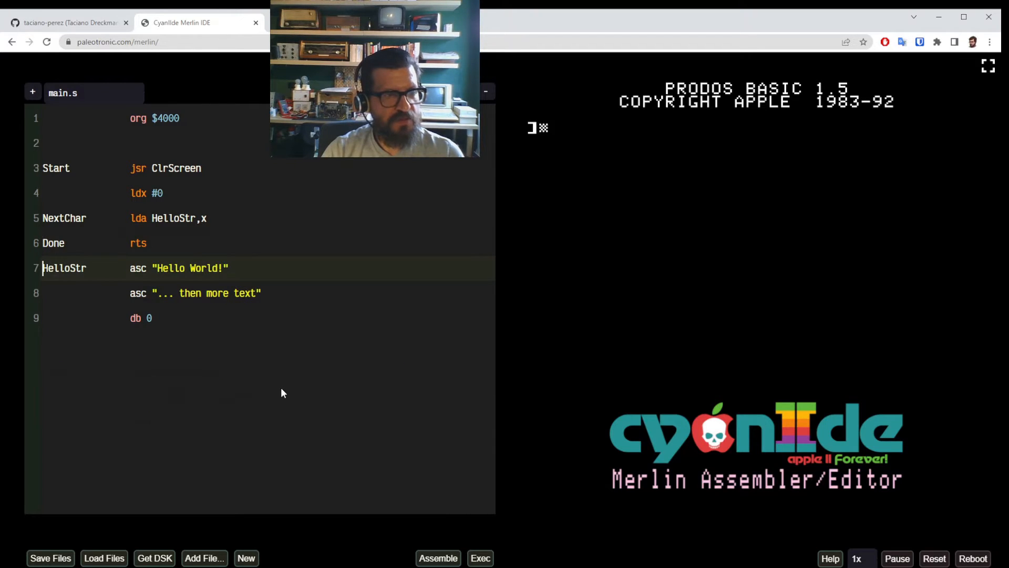
pyautogui.moveTo(43, 268); pyautogui.dragTo(152, 317)
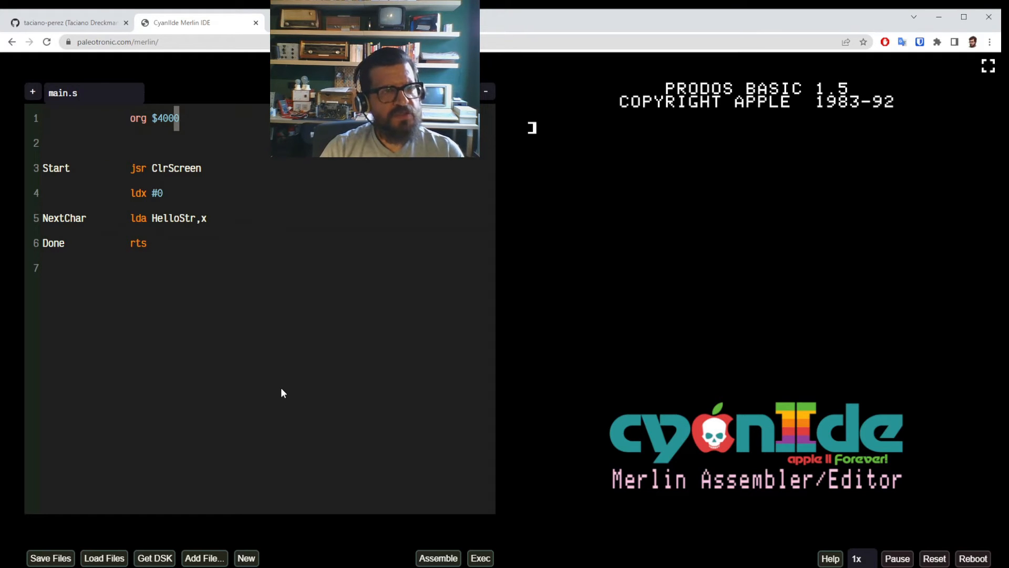
pyautogui.doubleClick(166, 118)
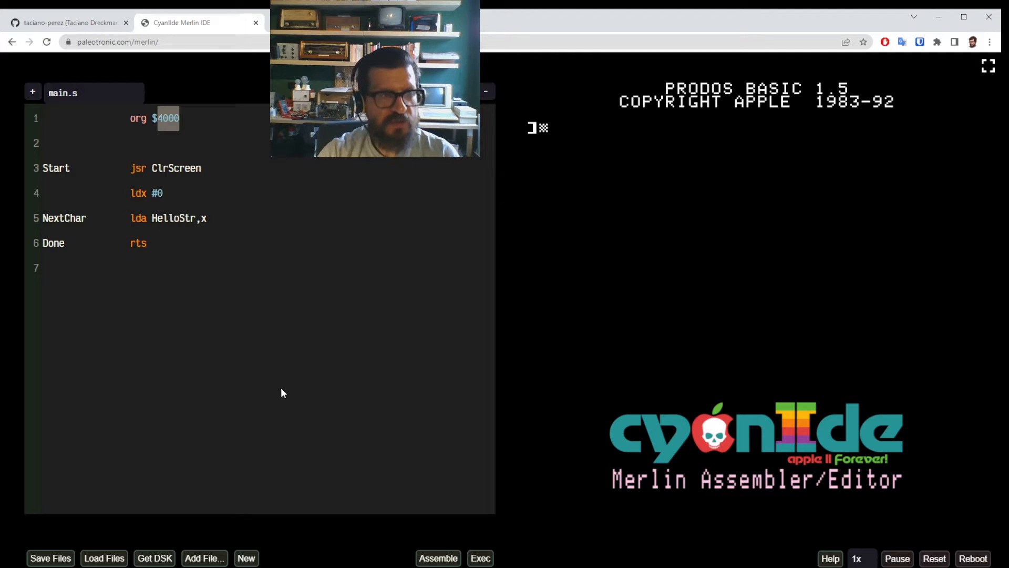
# Step: Change the origin to $300 and add 'Bell equ $fbdd' as line 2
pyautogui.write('$300')
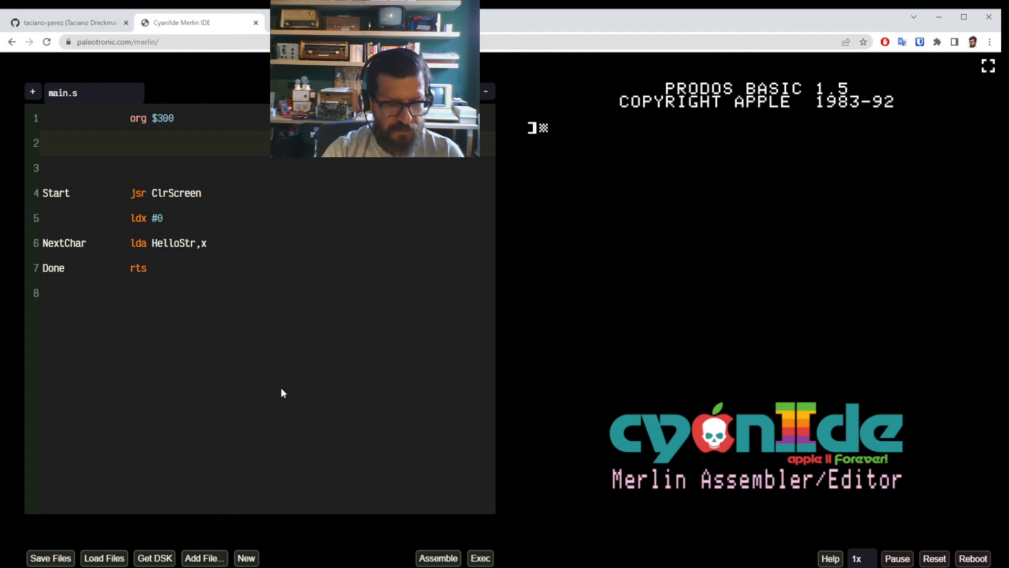
pyautogui.write('Bell')
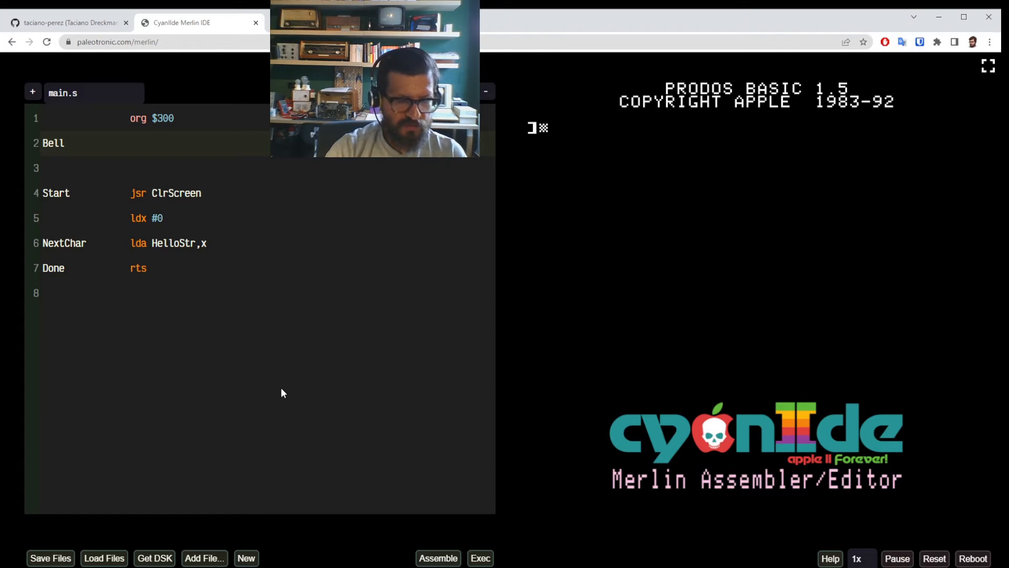
pyautogui.write('EQUE')
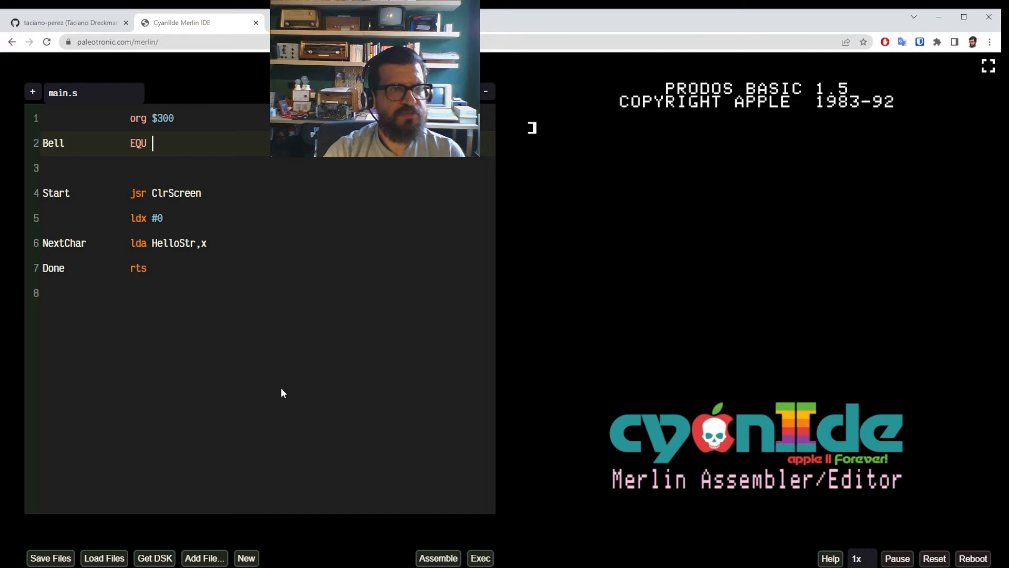
pyautogui.write('eq')
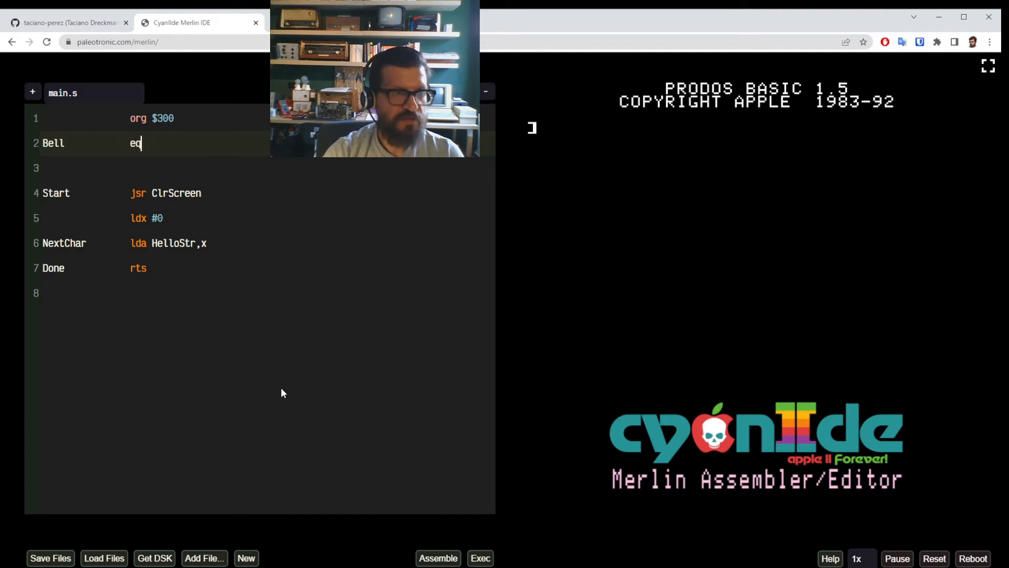
pyautogui.write('u')
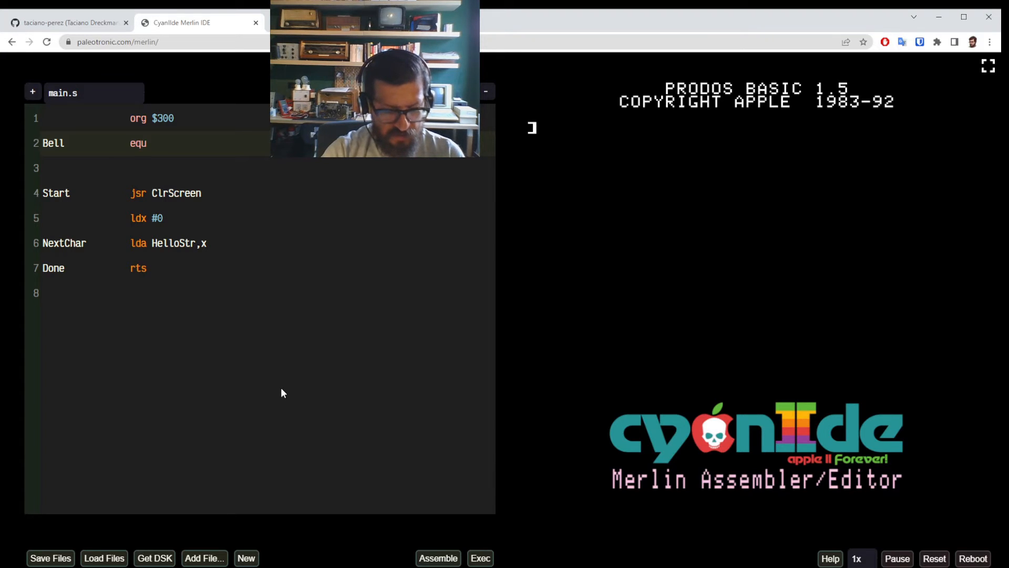
pyautogui.write('$f')
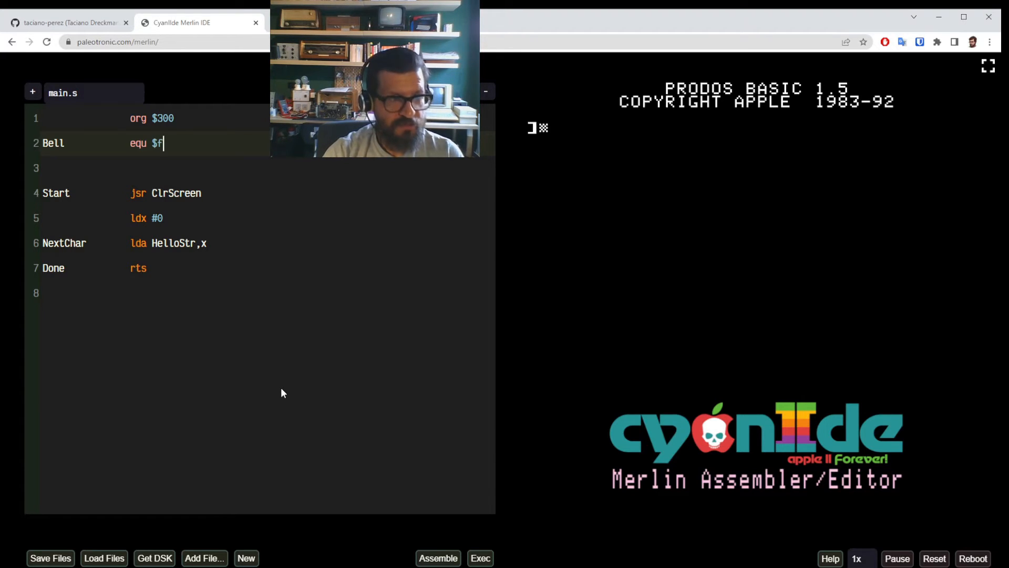
pyautogui.write('bd')
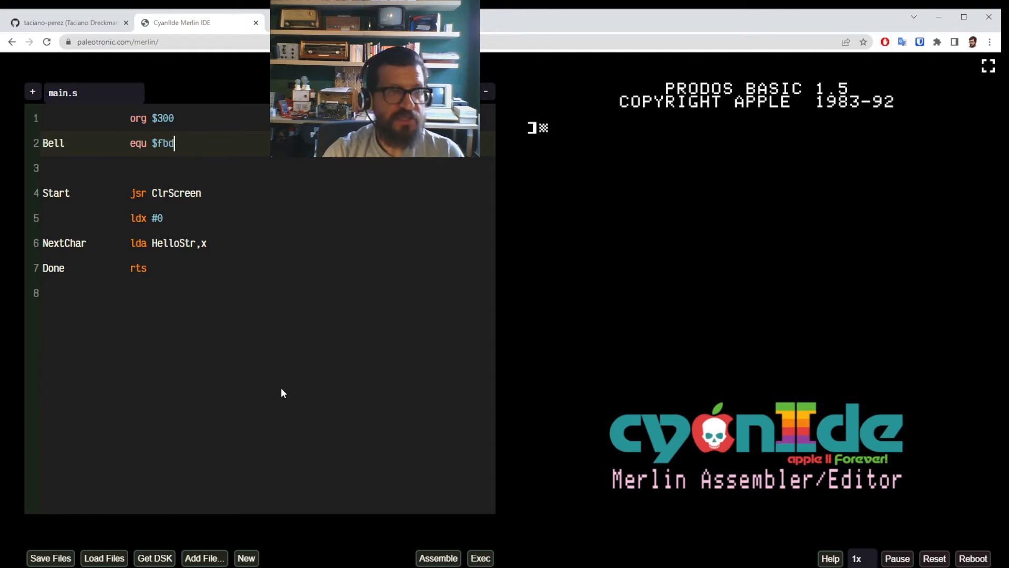
pyautogui.write('d')
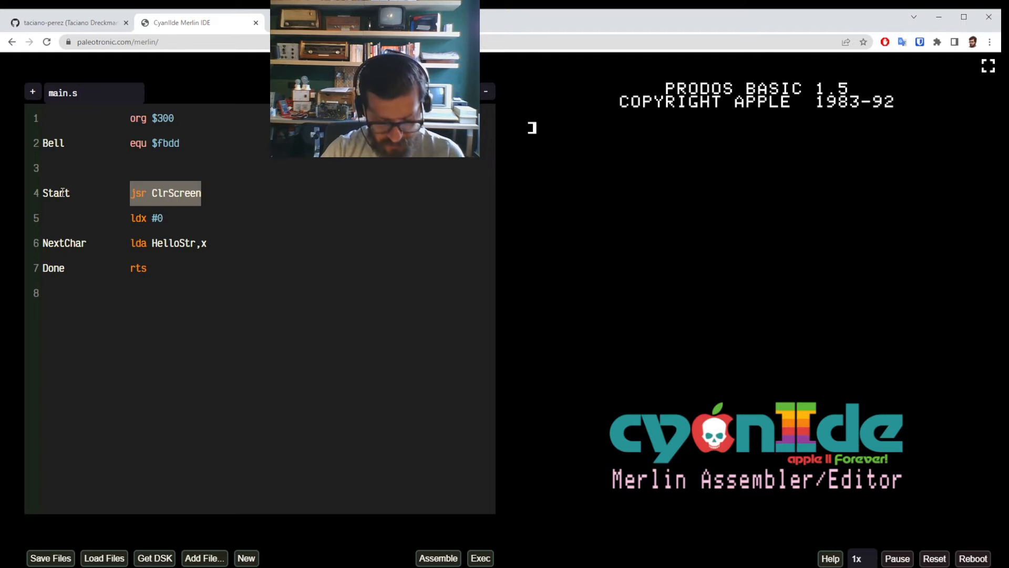
# Step: Change jsr ClrScreen to jsr Bell and select the leftover ldx line for removal
pyautogui.write('B')
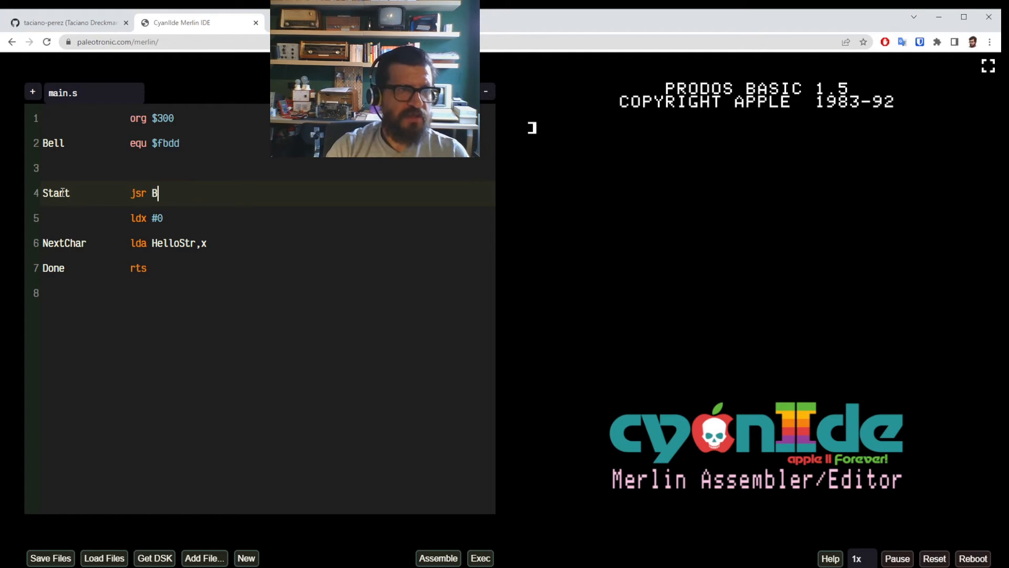
pyautogui.write('ell')
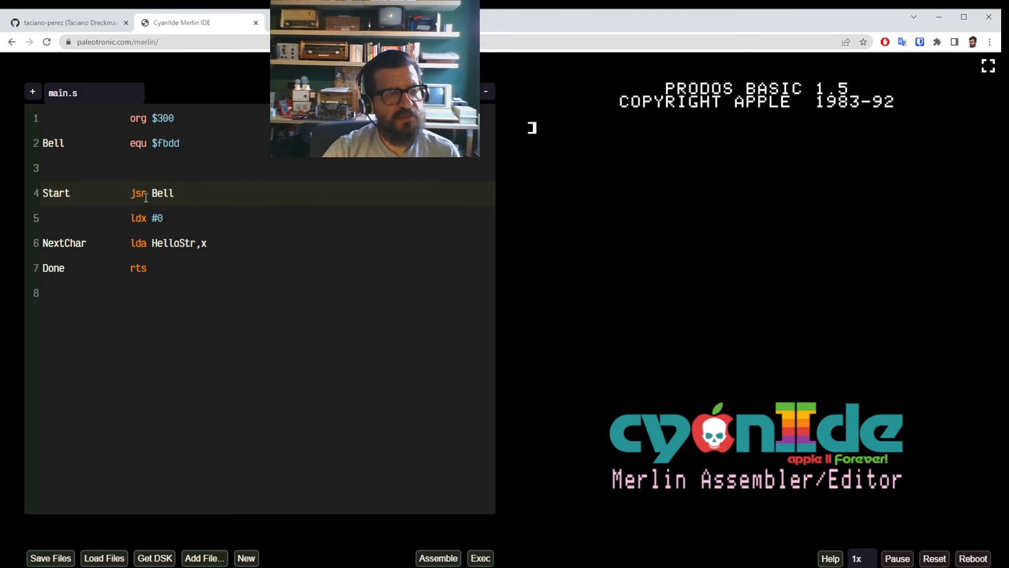
pyautogui.doubleClick(137, 193)
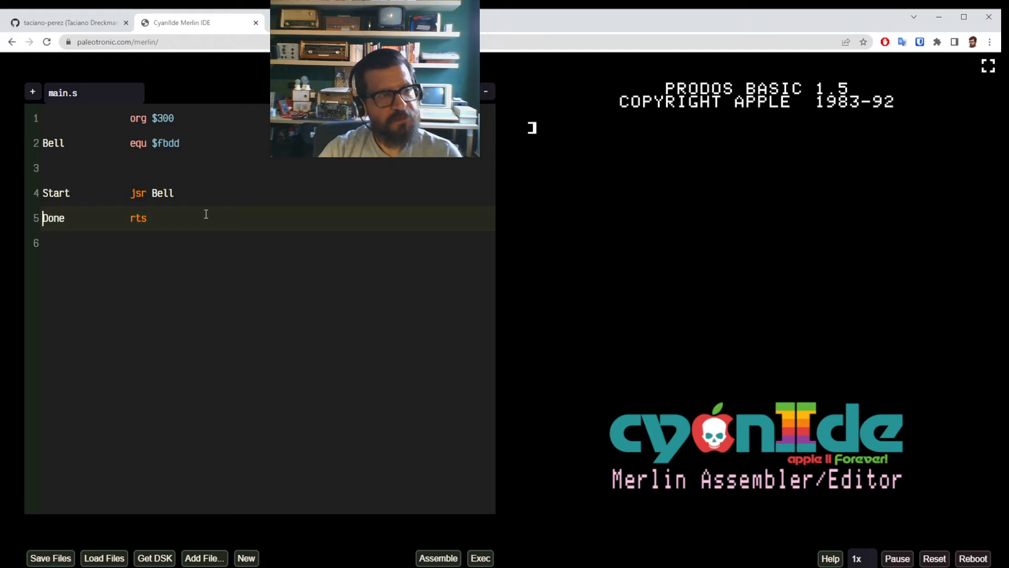
# Step: Rename the Done label to End and move to the end of the rts line
pyautogui.doubleClick(54, 218)
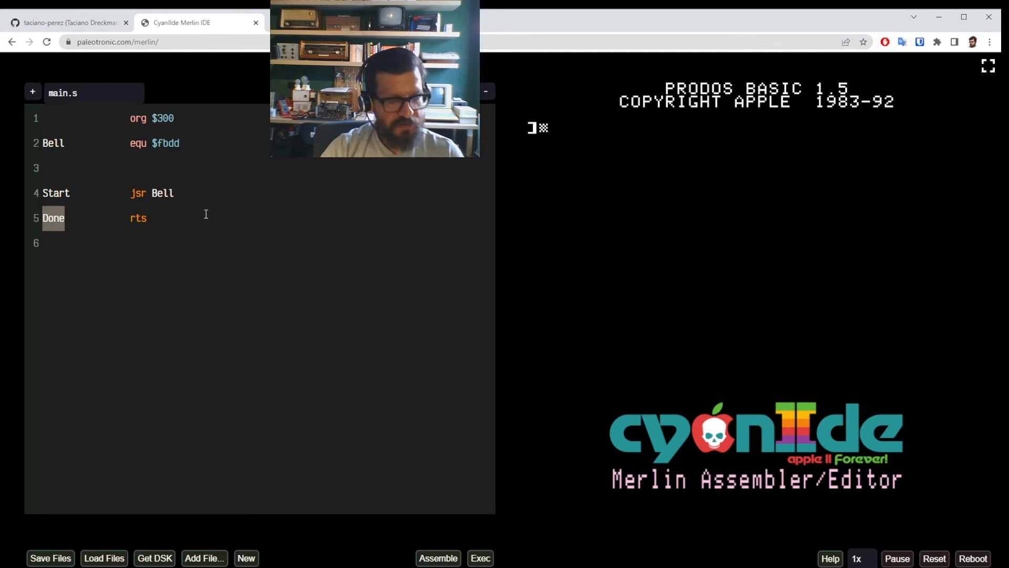
pyautogui.write('End')
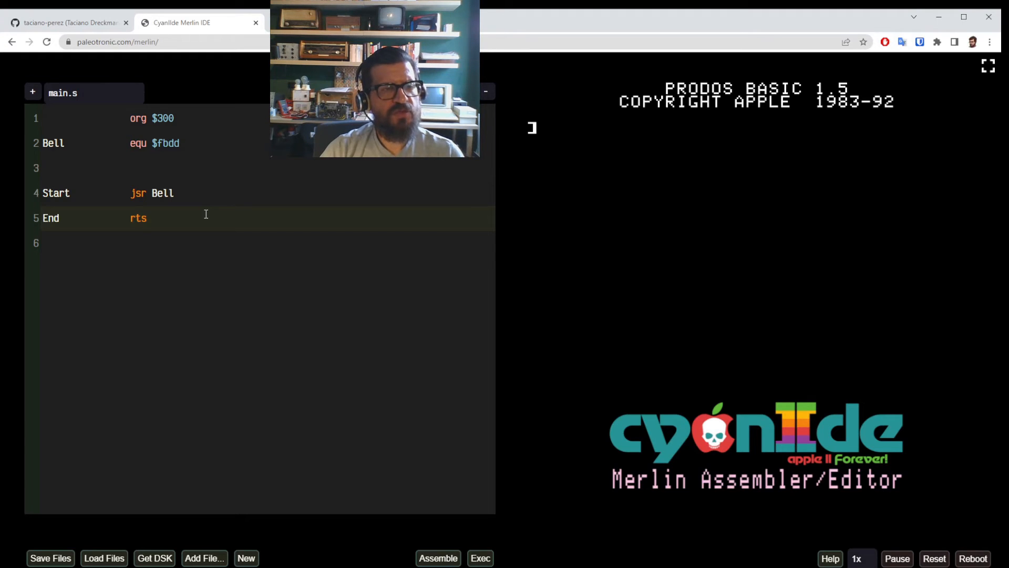
pyautogui.doubleClick(163, 193)
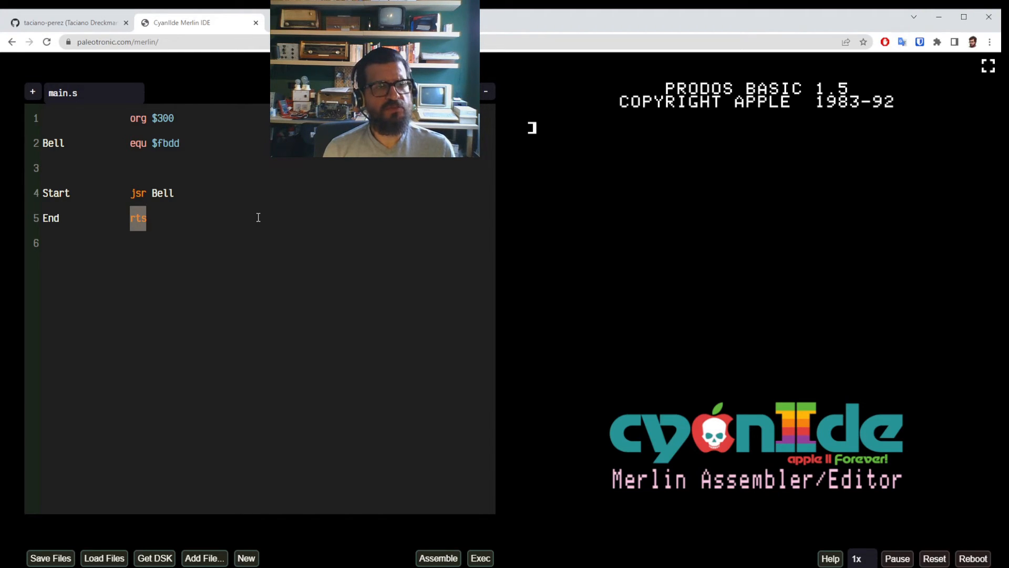
pyautogui.click(132, 218)
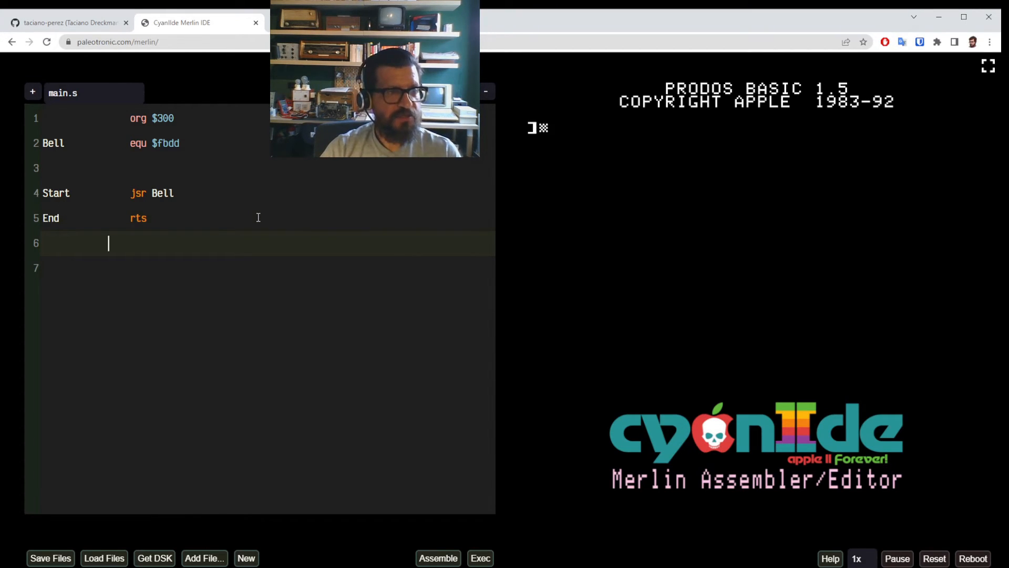
# Step: Enter a chk directive on line 6 after rts
pyautogui.write('chk')
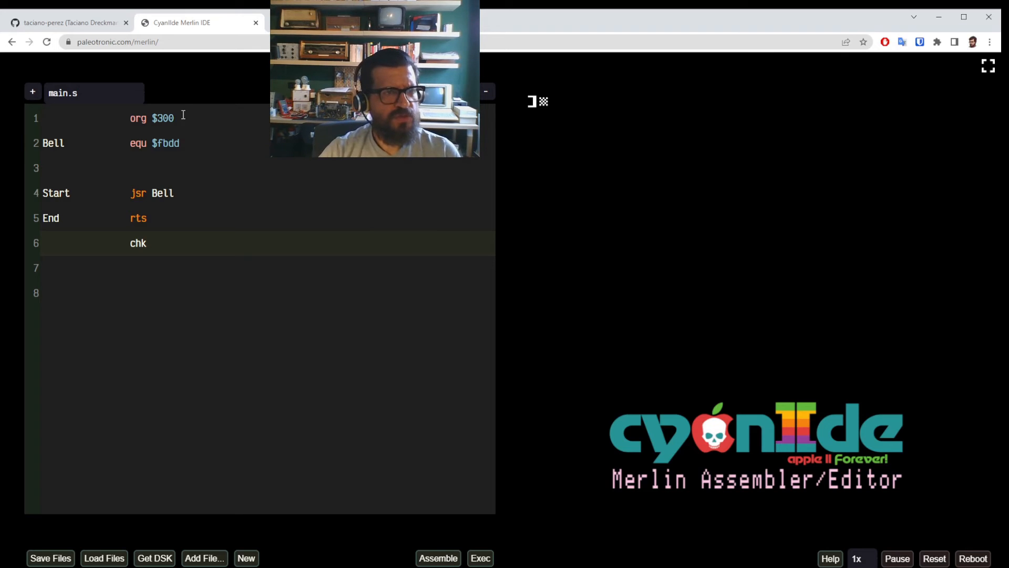
pyautogui.click(195, 268)
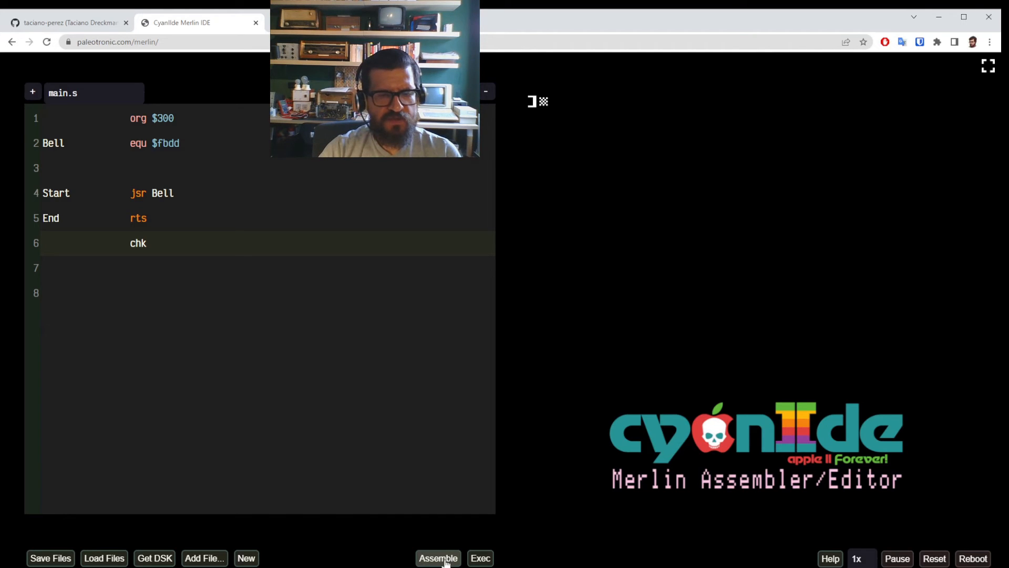
# Step: Assemble main.s, confirming the code was placed at $0300
pyautogui.click(438, 558)
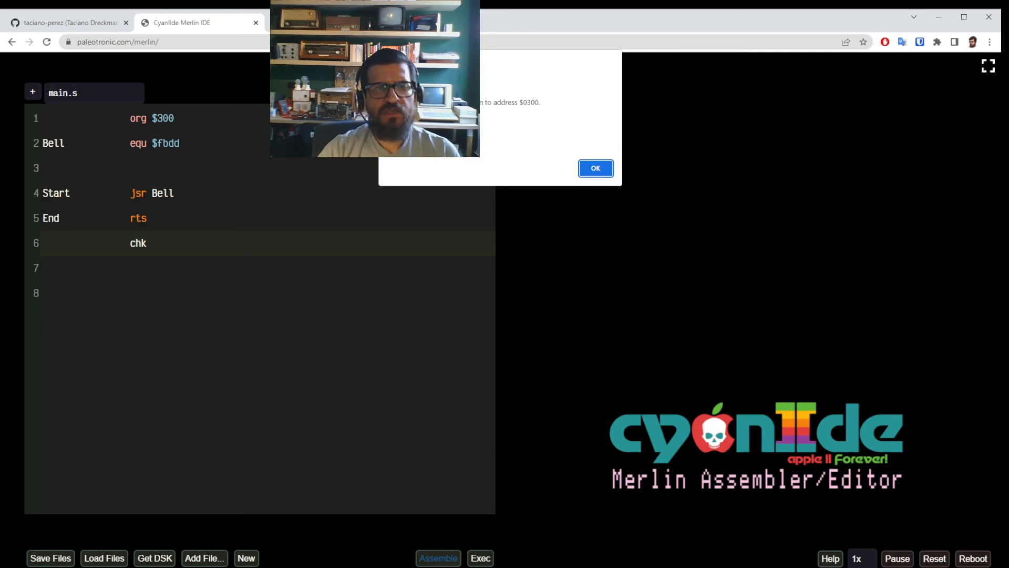
pyautogui.moveTo(537, 111)
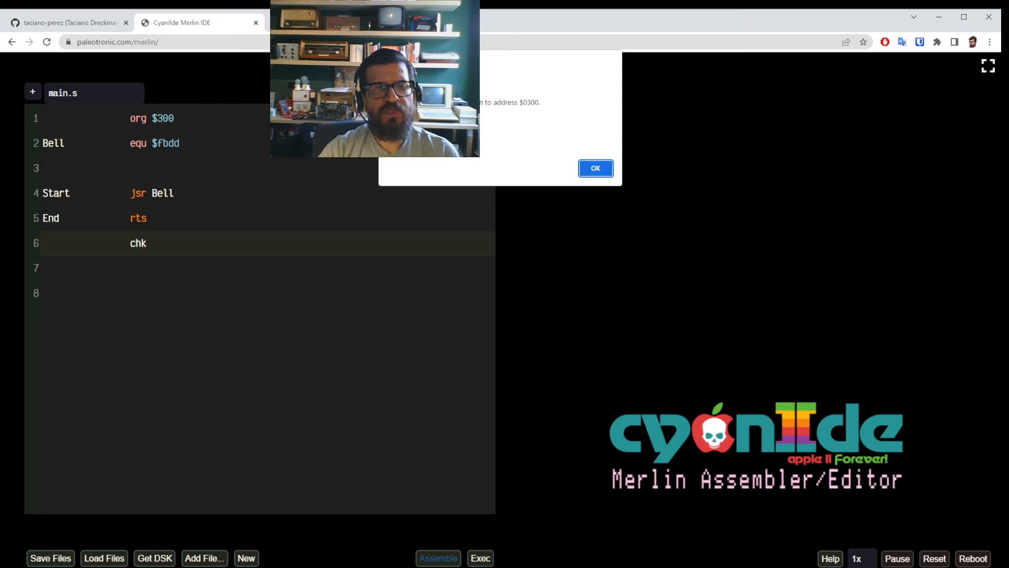
pyautogui.moveTo(176, 189)
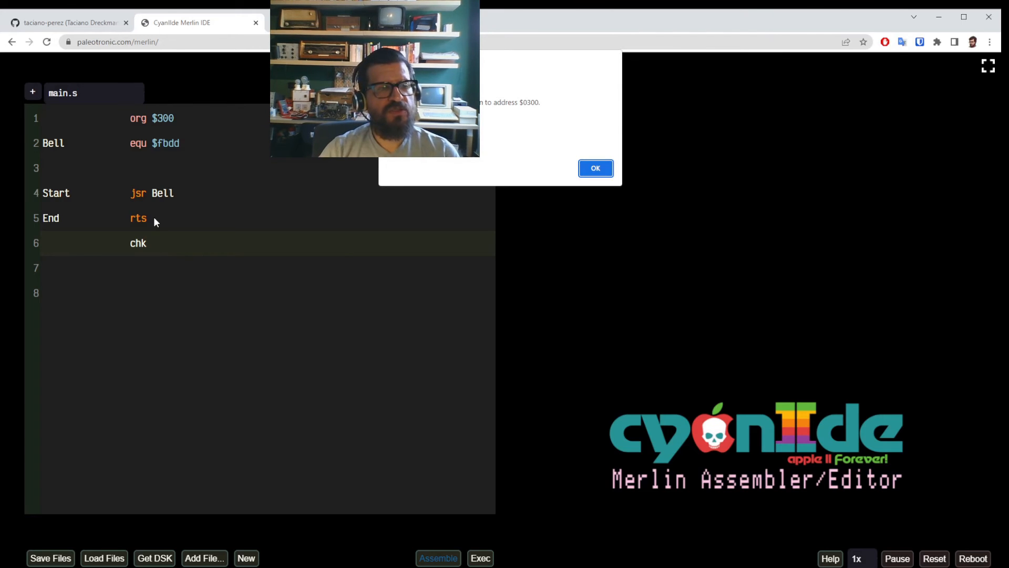
pyautogui.moveTo(135, 224)
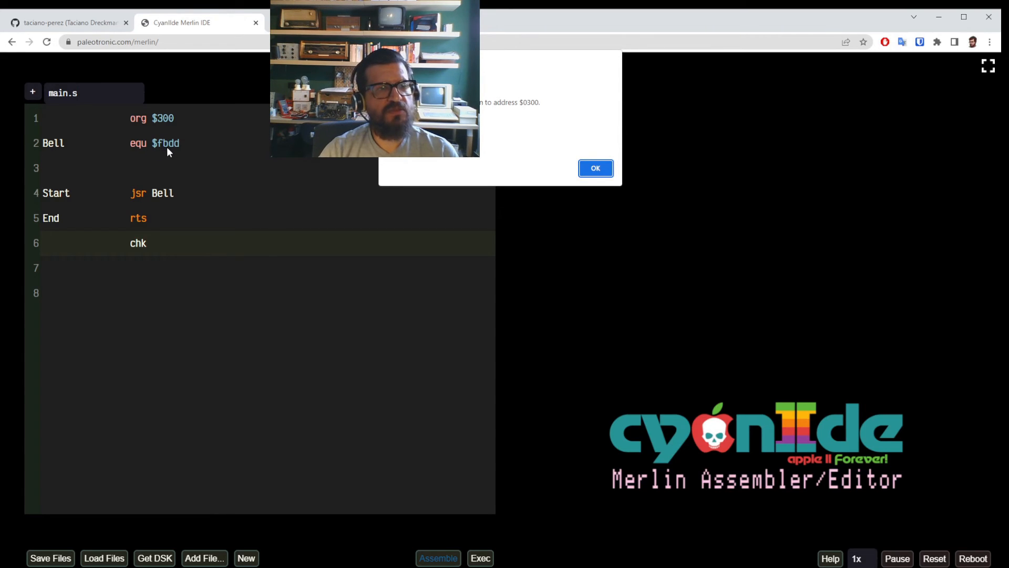
pyautogui.moveTo(181, 168)
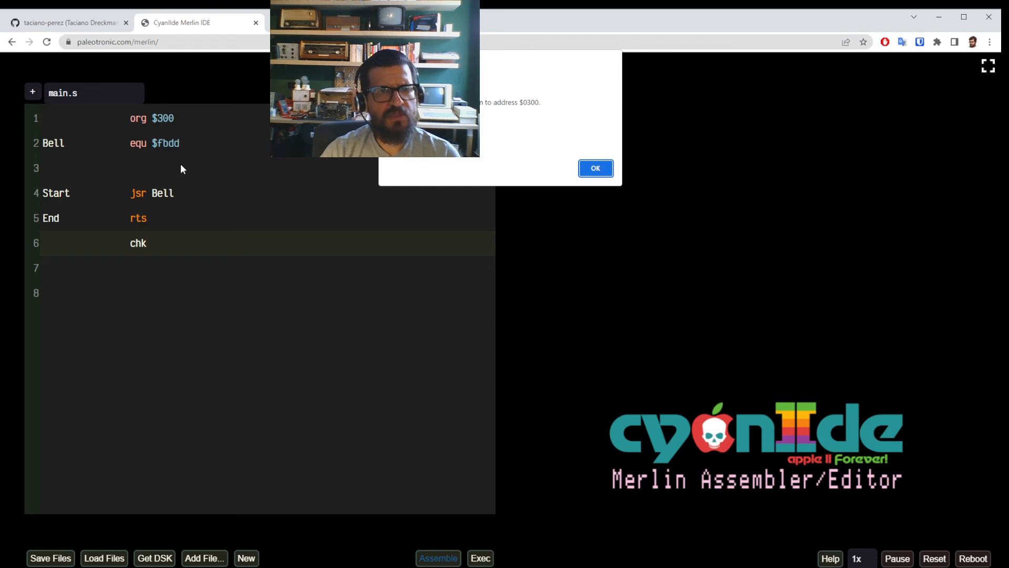
pyautogui.moveTo(143, 133)
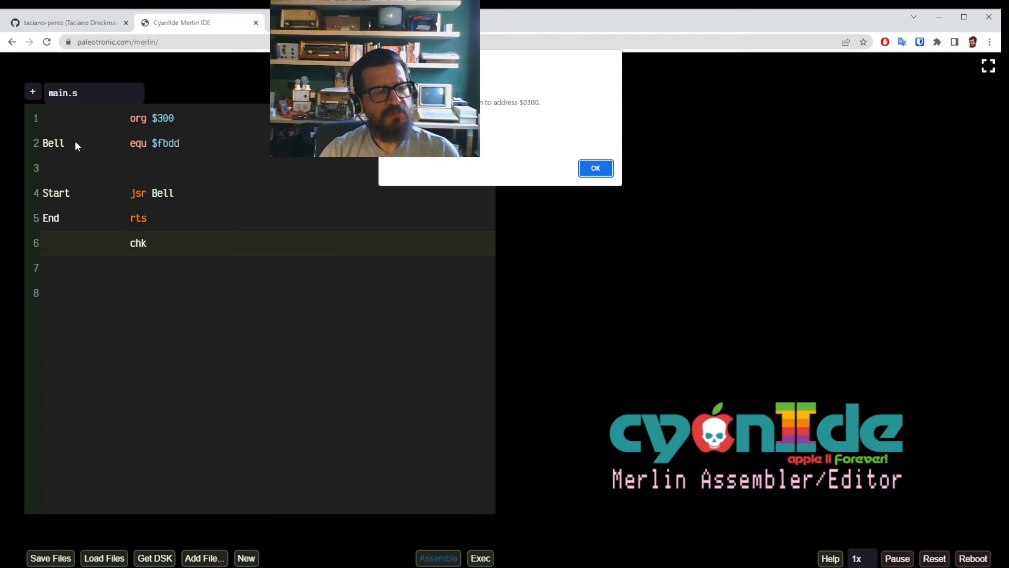
pyautogui.moveTo(178, 159)
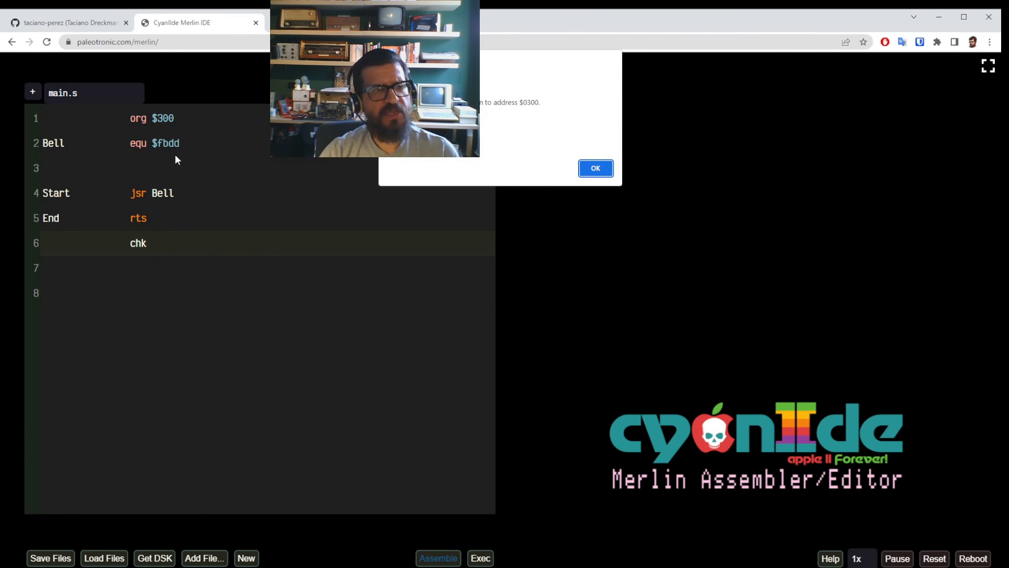
pyautogui.click(595, 168)
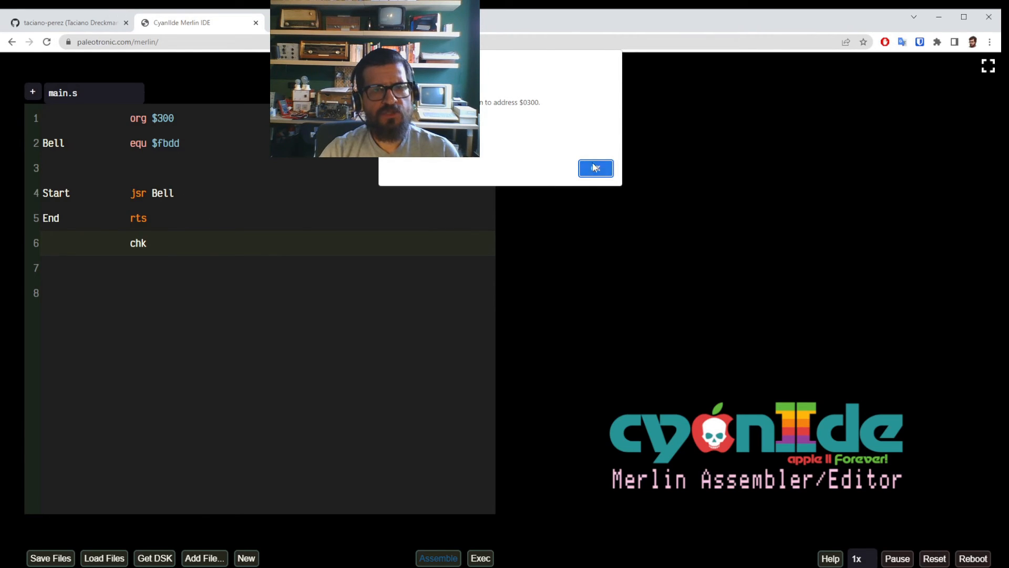
# Step: Append the comment '; bell subroutine' to the Bell equ line
pyautogui.click(595, 168)
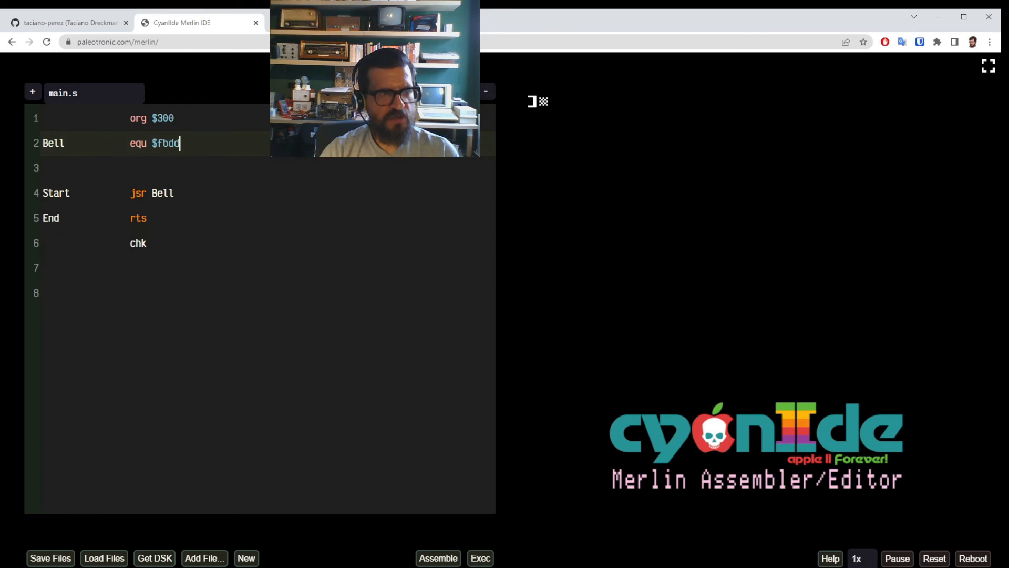
pyautogui.write(';')
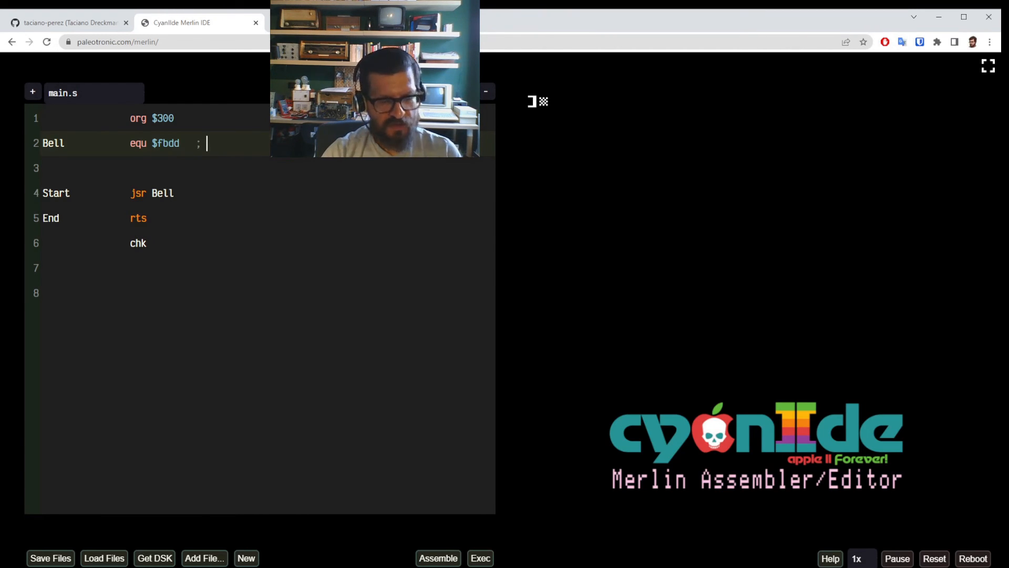
pyautogui.write('bel')
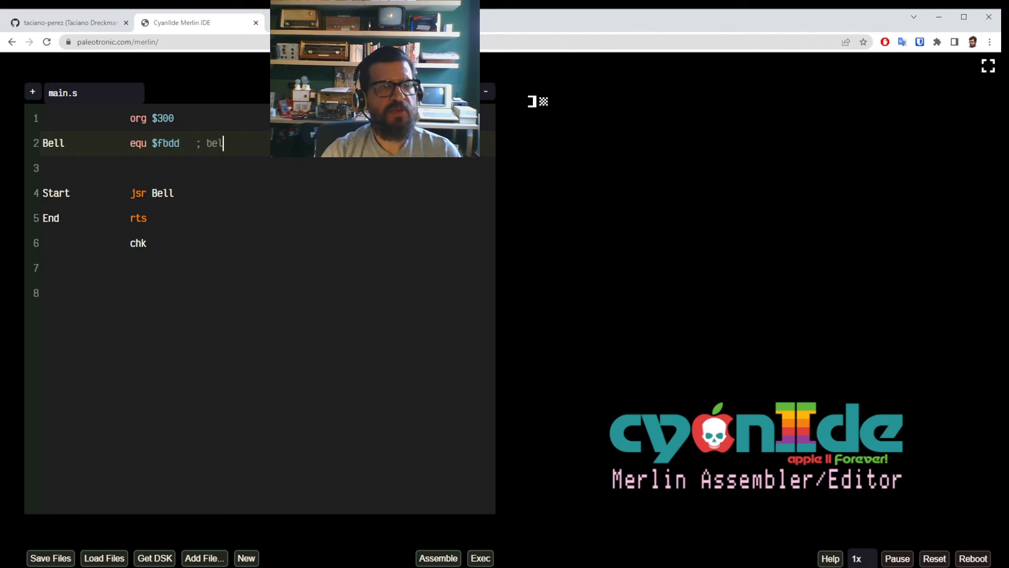
pyautogui.write('l subrout')
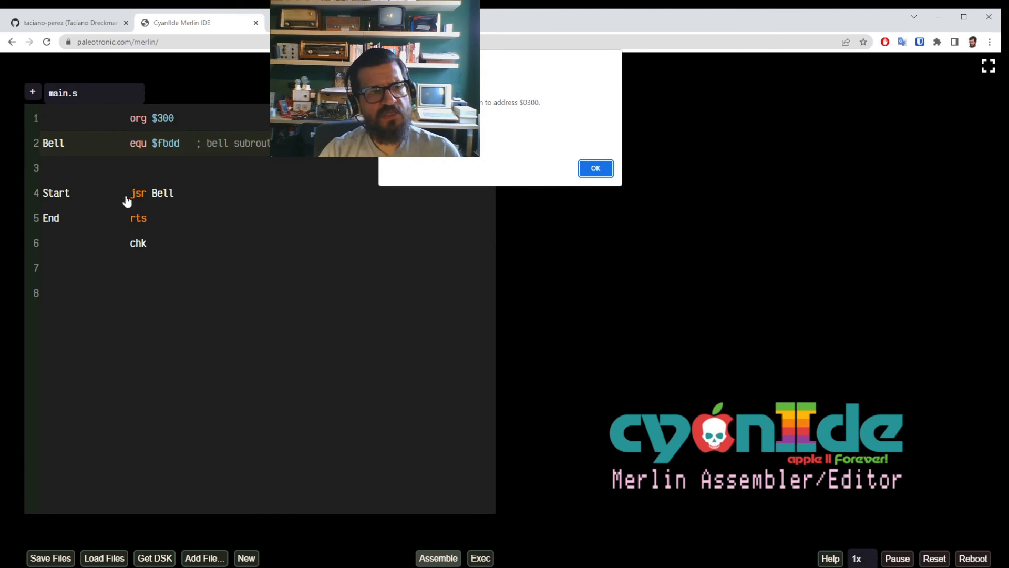
pyautogui.moveTo(147, 217)
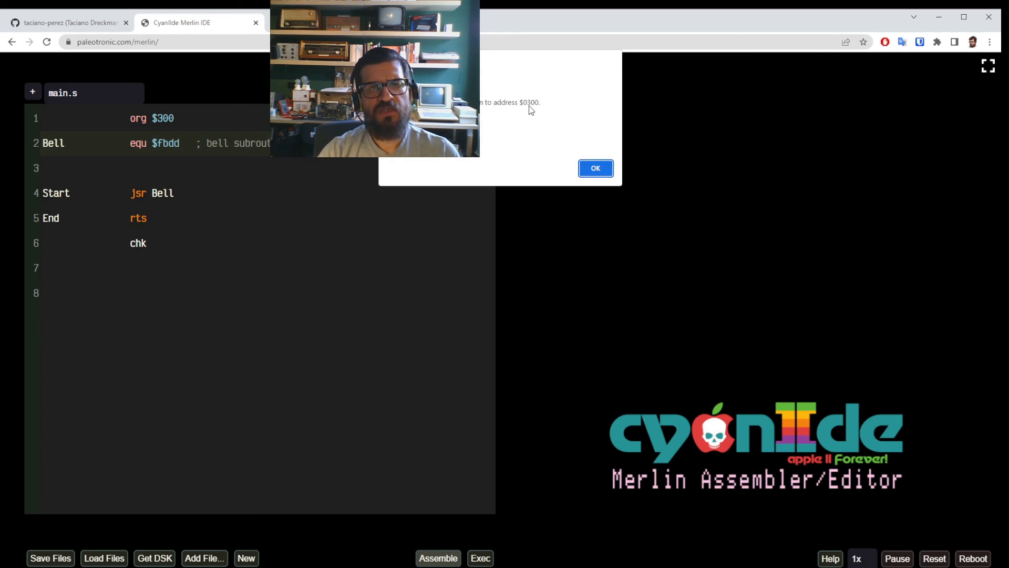
pyautogui.moveTo(536, 111)
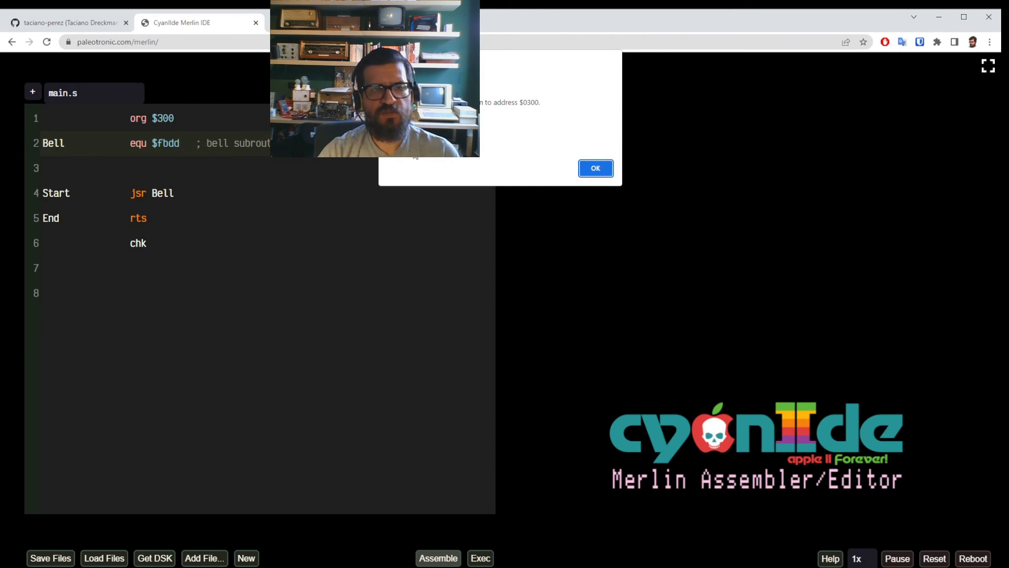
# Step: Dismiss the $0300 assembly confirmation alert
pyautogui.click(595, 168)
pyautogui.write('300')
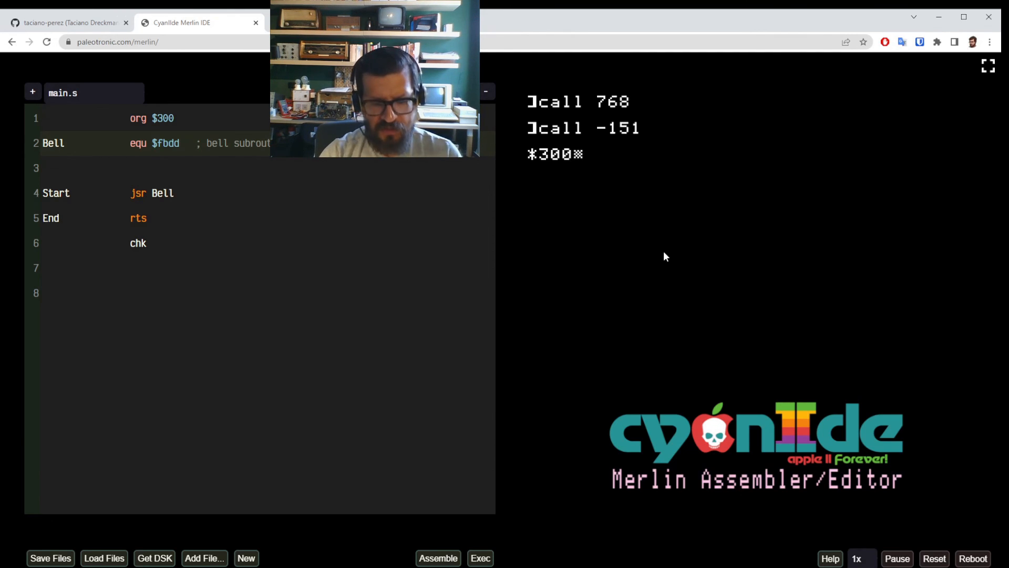
# Step: List memory from $300 in the monitor with L, showing JSR $FBDD then RTS
pyautogui.write('L')
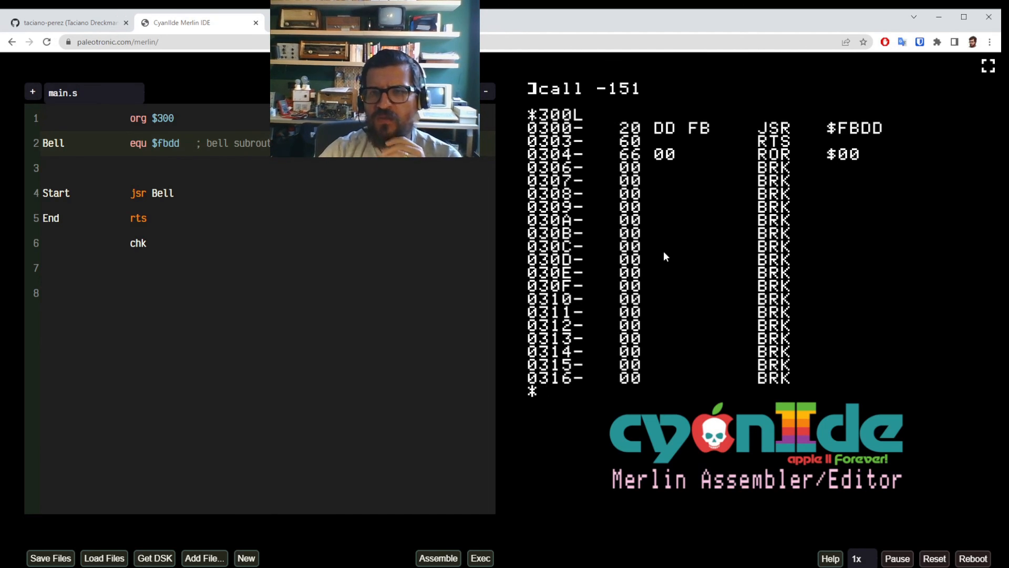
pyautogui.moveTo(753, 205)
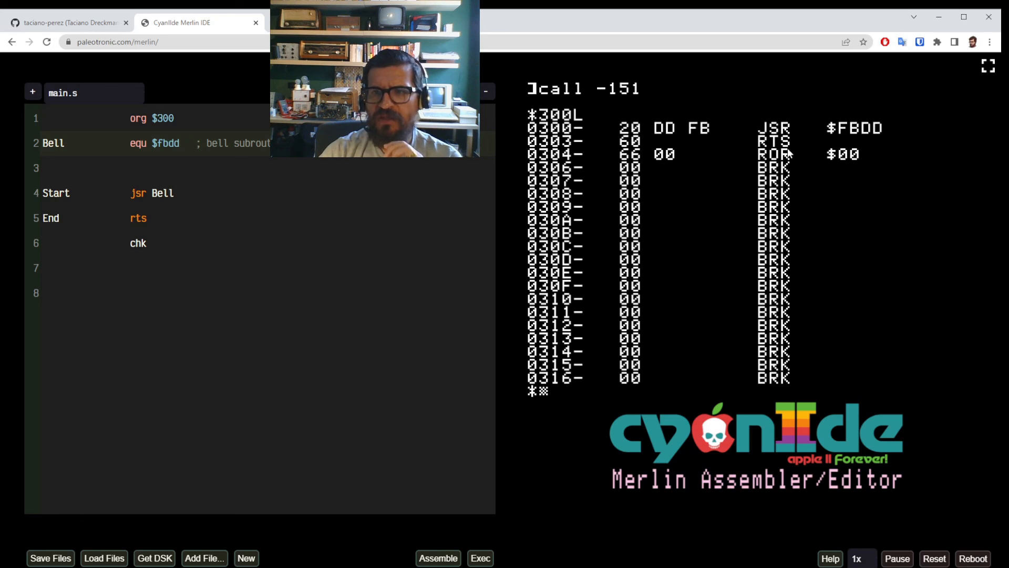
pyautogui.moveTo(797, 372)
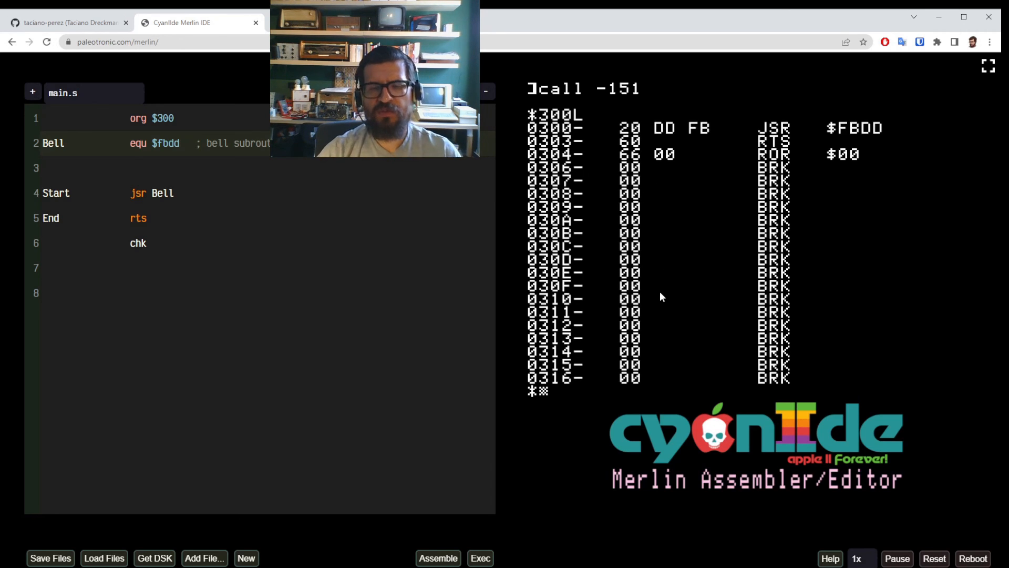
pyautogui.moveTo(686, 193)
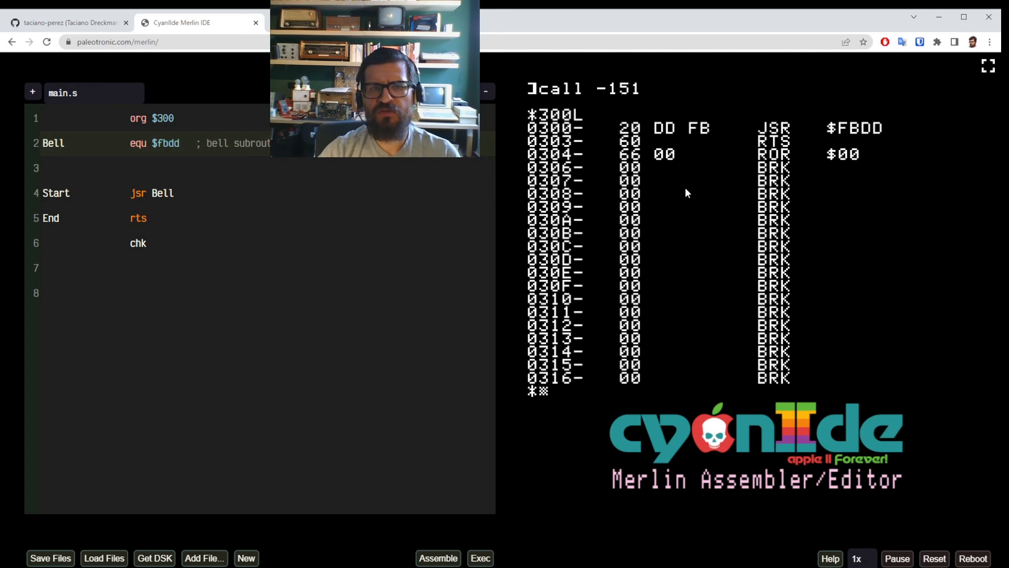